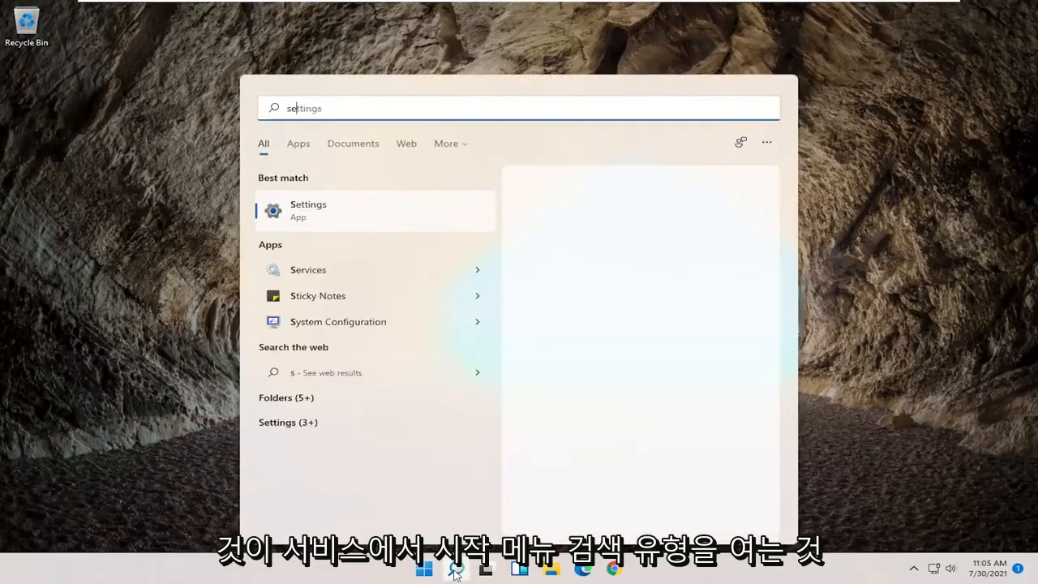
Launch Services from a 'services' search and scroll to WWAN AutoConfig in the list.
type("services")
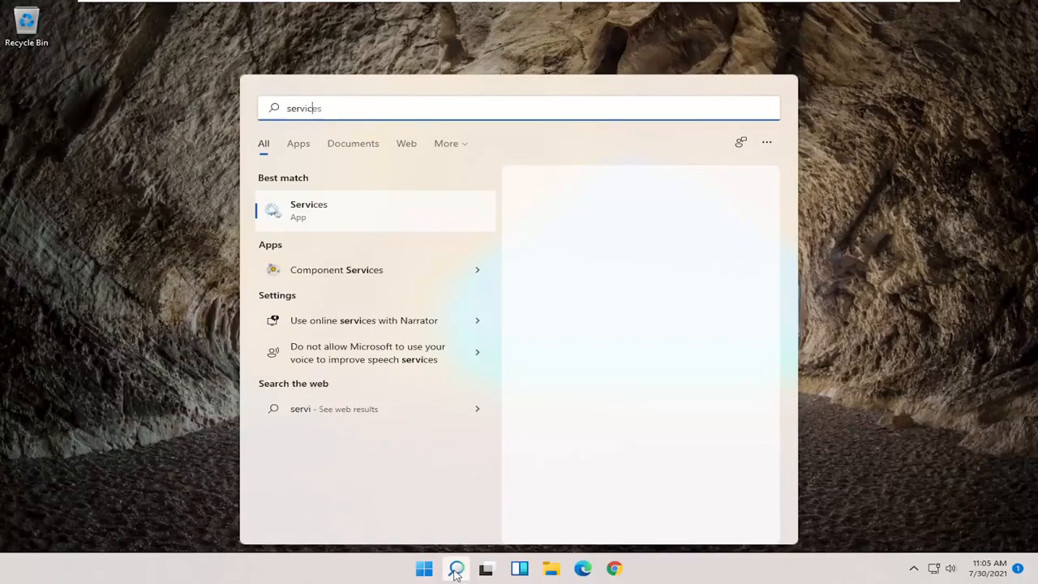
left_click(308, 211)
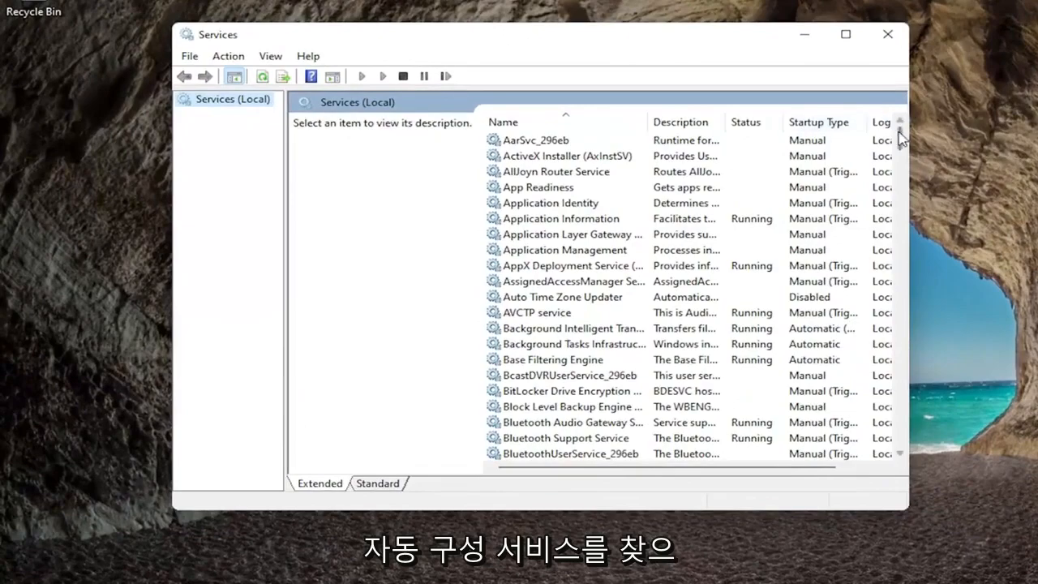
scroll("down", 3)
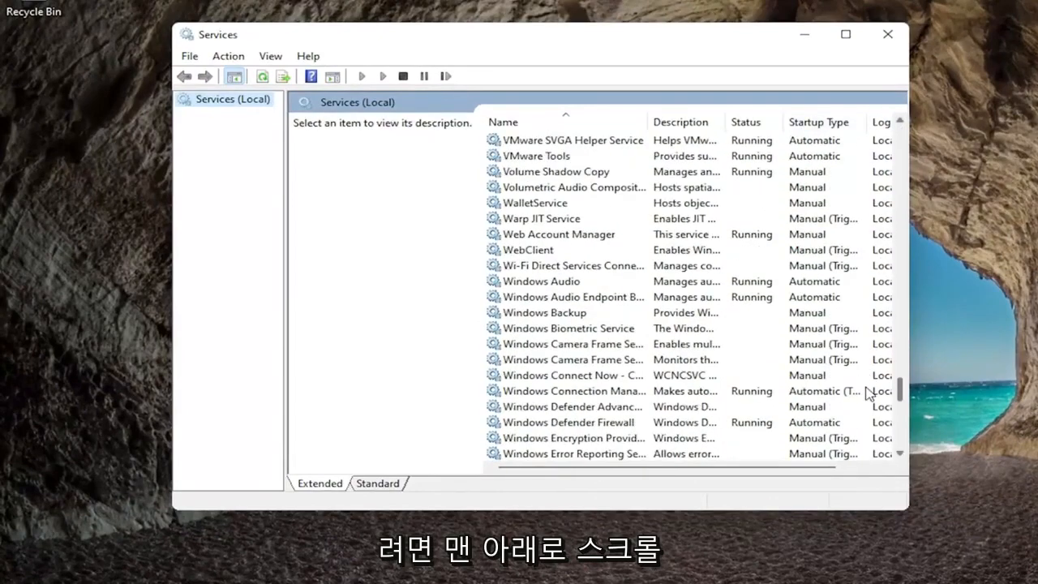
scroll("down", 3)
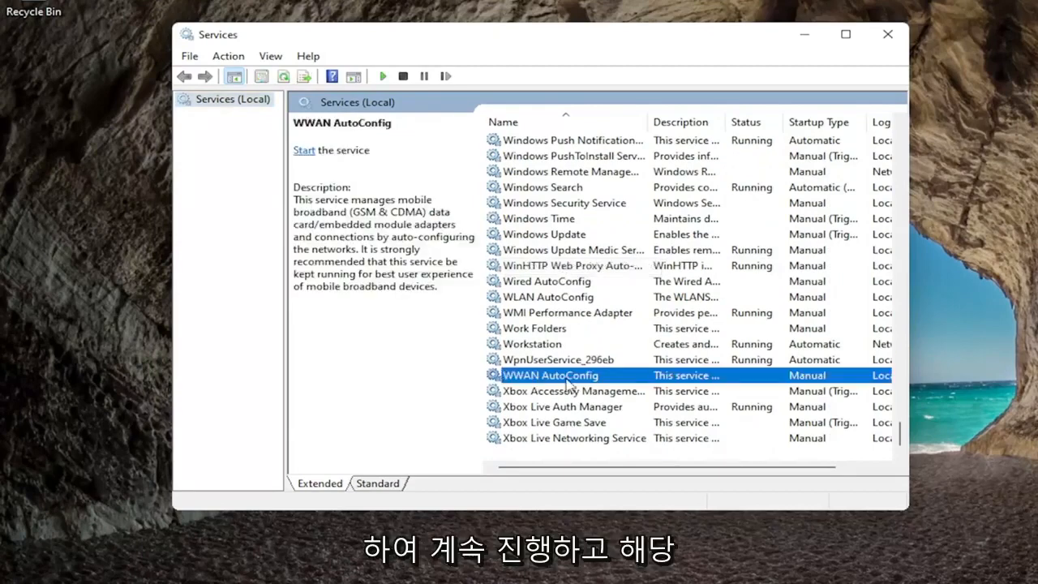
Set WWAN AutoConfig to Automatic startup, start it, and apply the change.
double_click(550, 375)
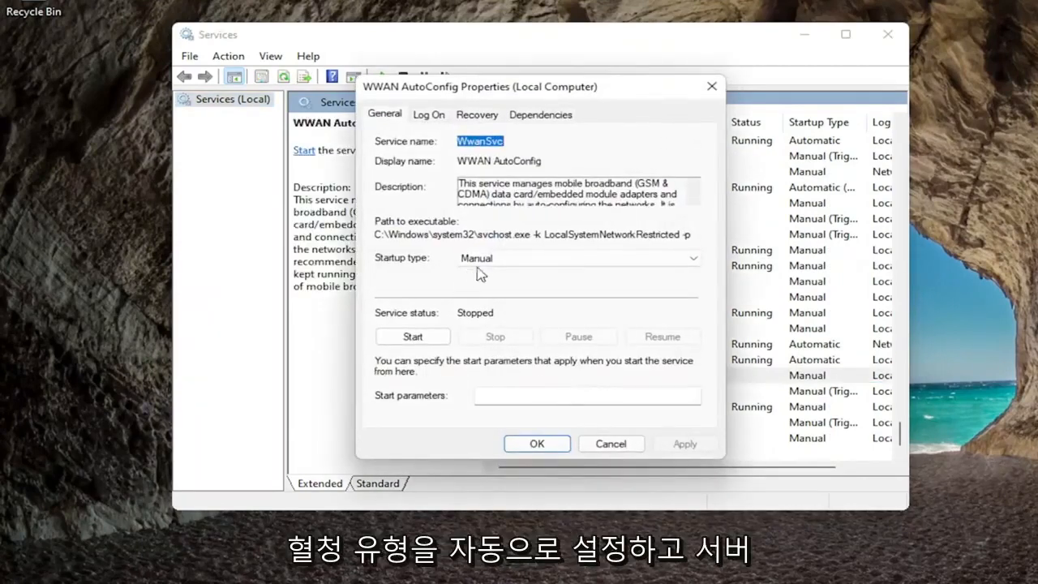
left_click(576, 257)
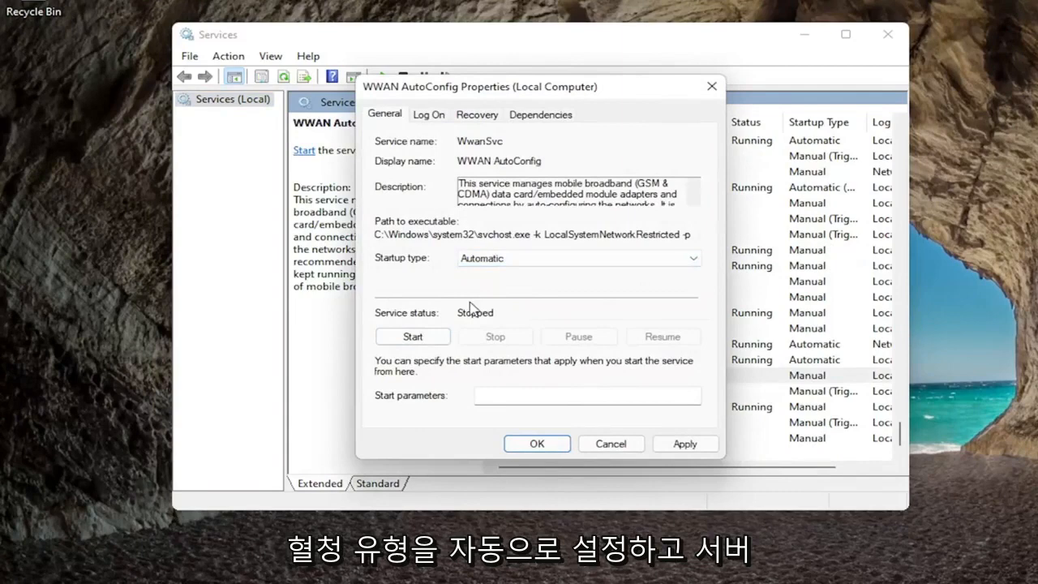
left_click(412, 335)
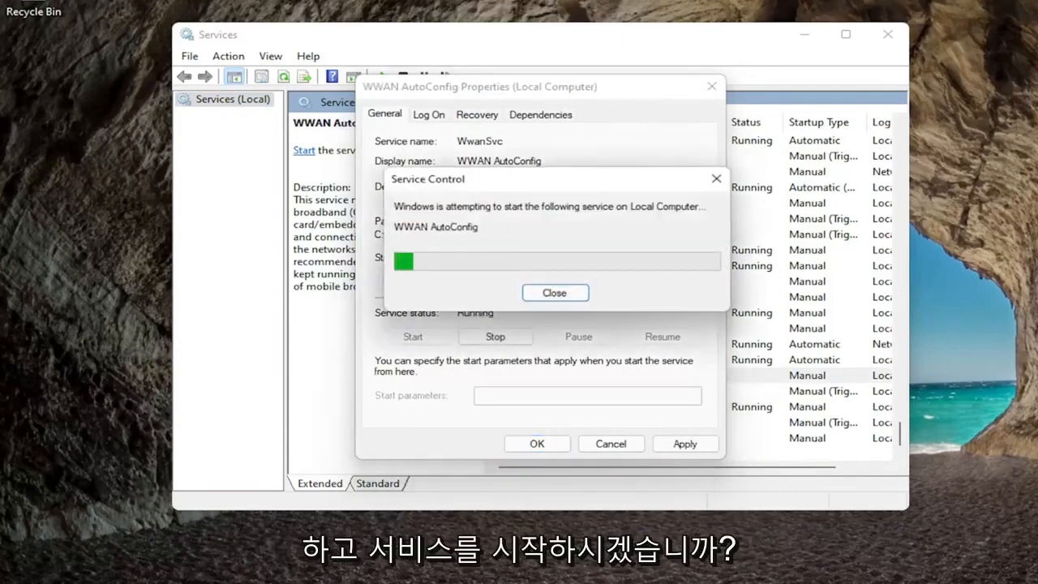
left_click(555, 291)
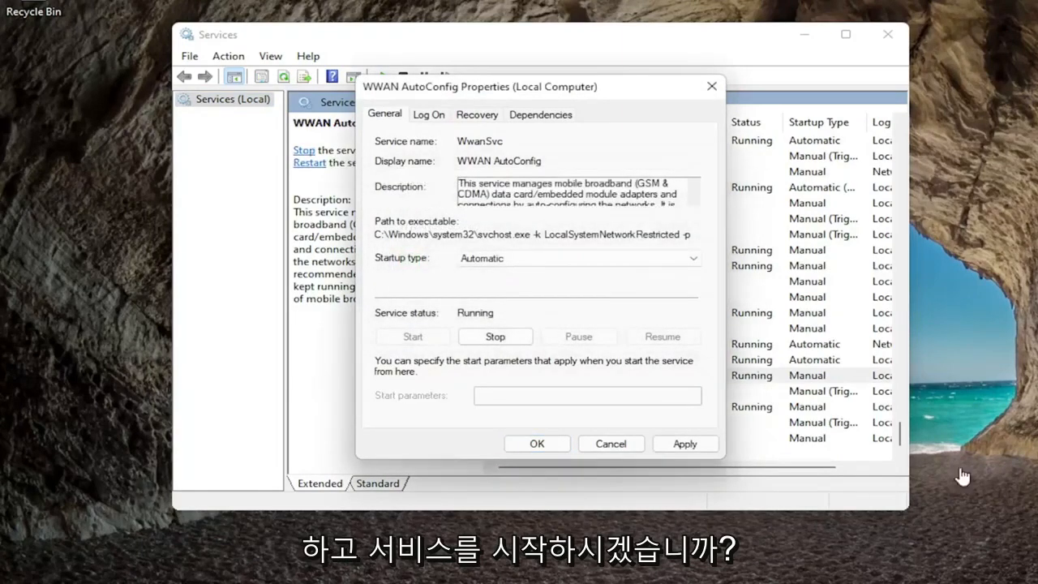
left_click(535, 444)
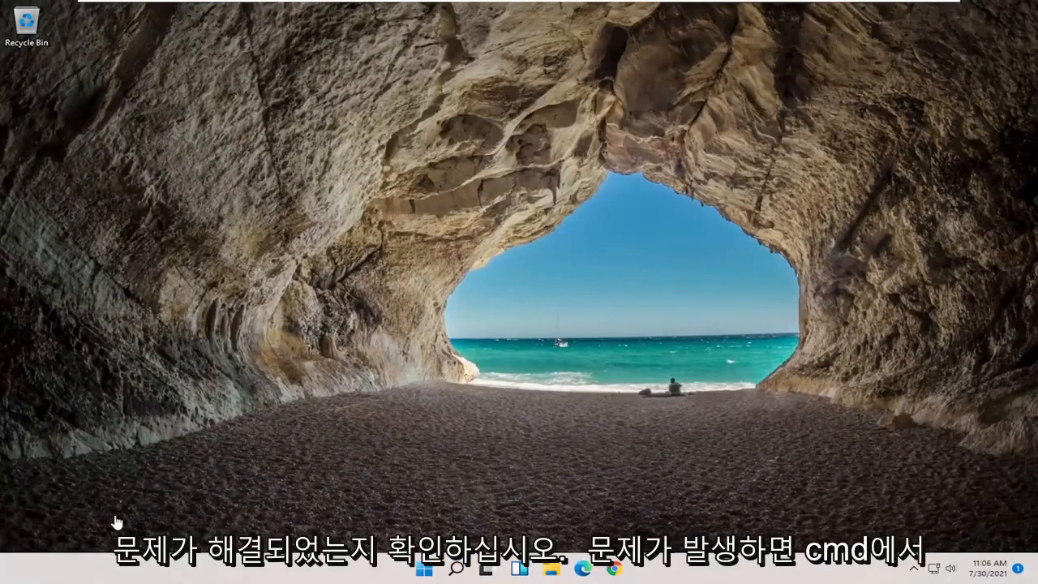
Search 'cmd' and run Command Prompt as administrator, approving the UAC prompt.
left_click(461, 568)
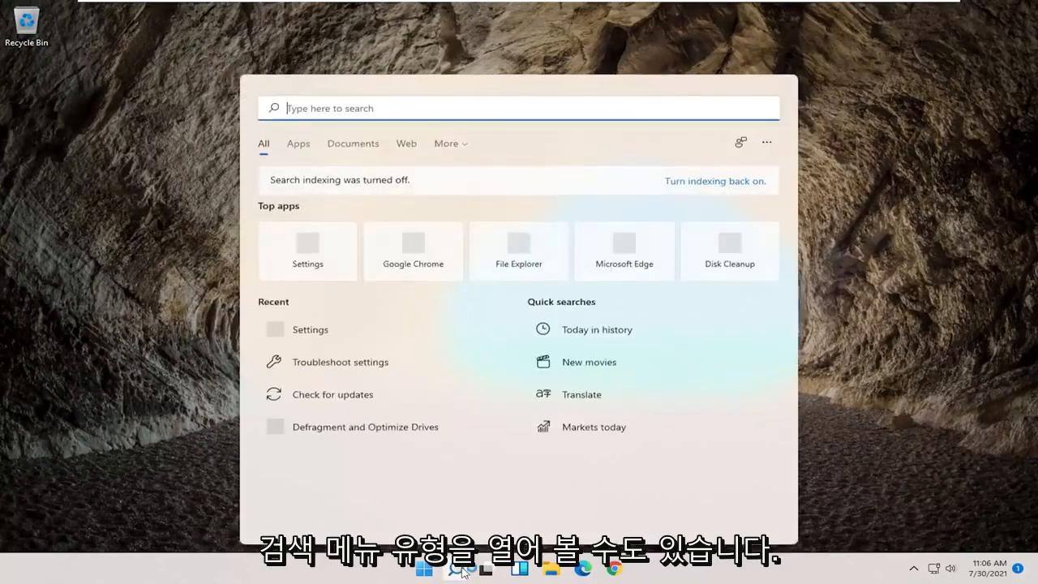
type("cmd")
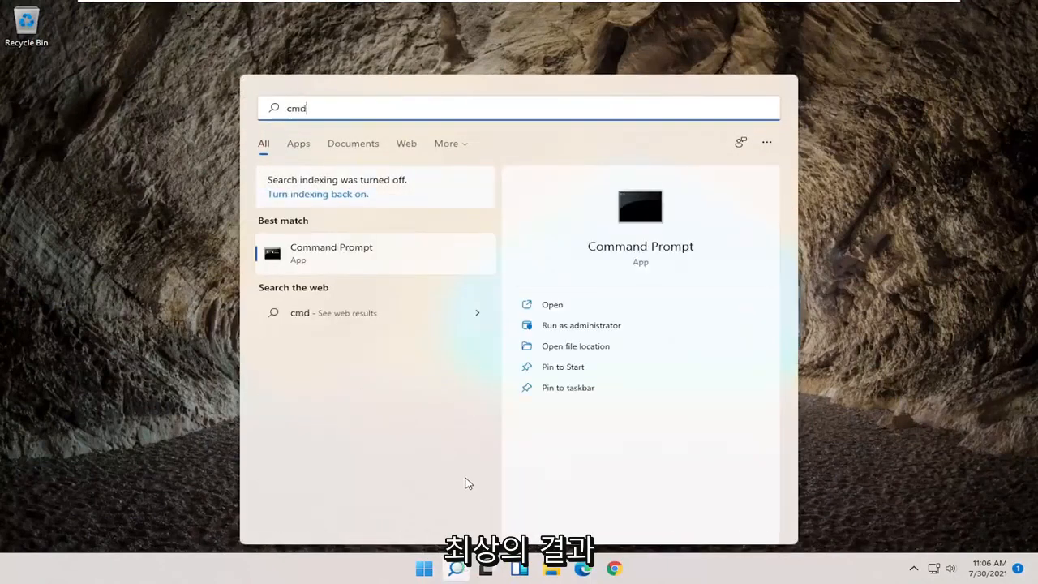
mouse_move(344, 253)
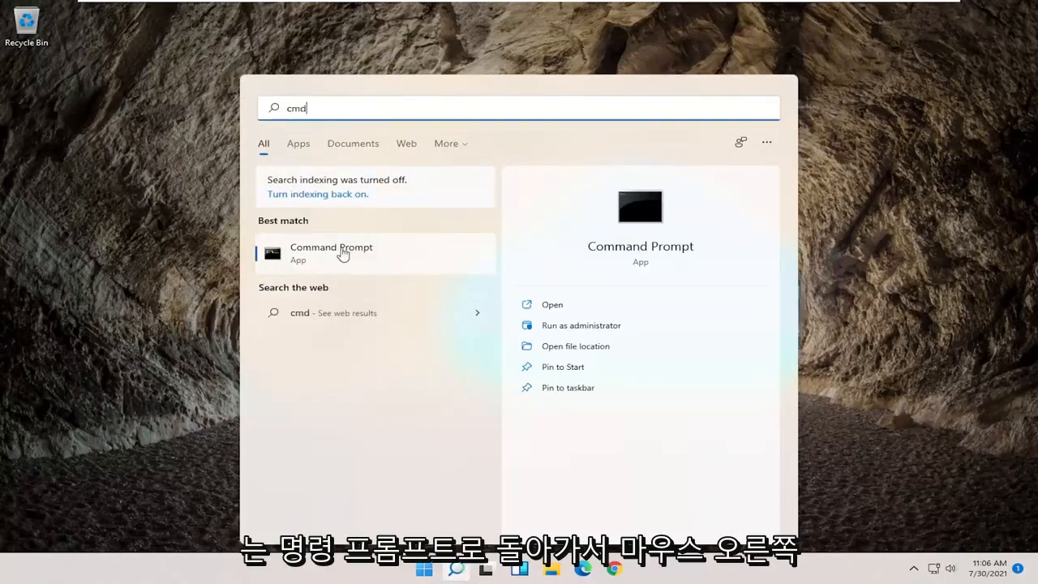
mouse_move(405, 272)
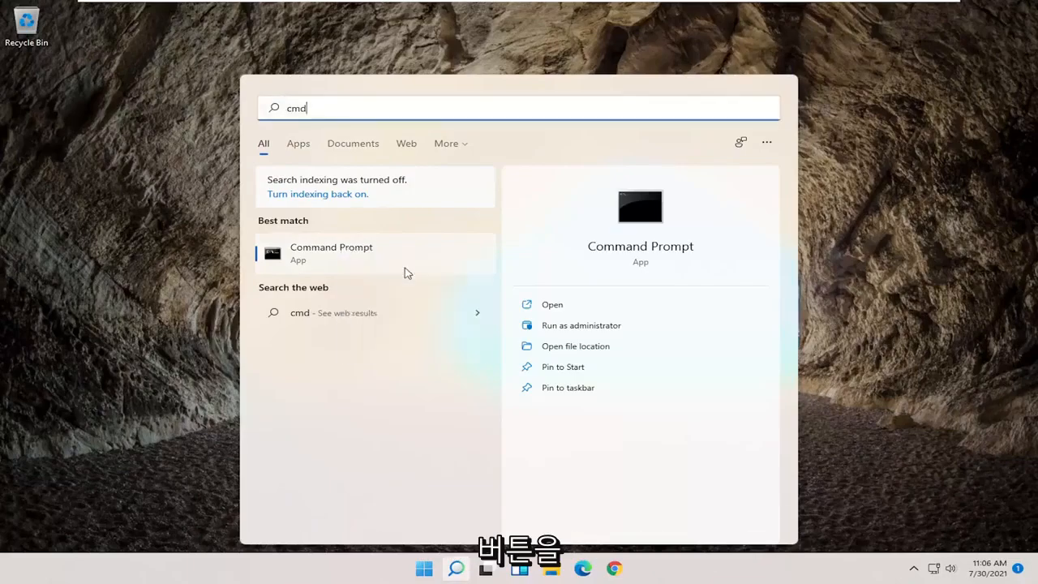
left_click(581, 324)
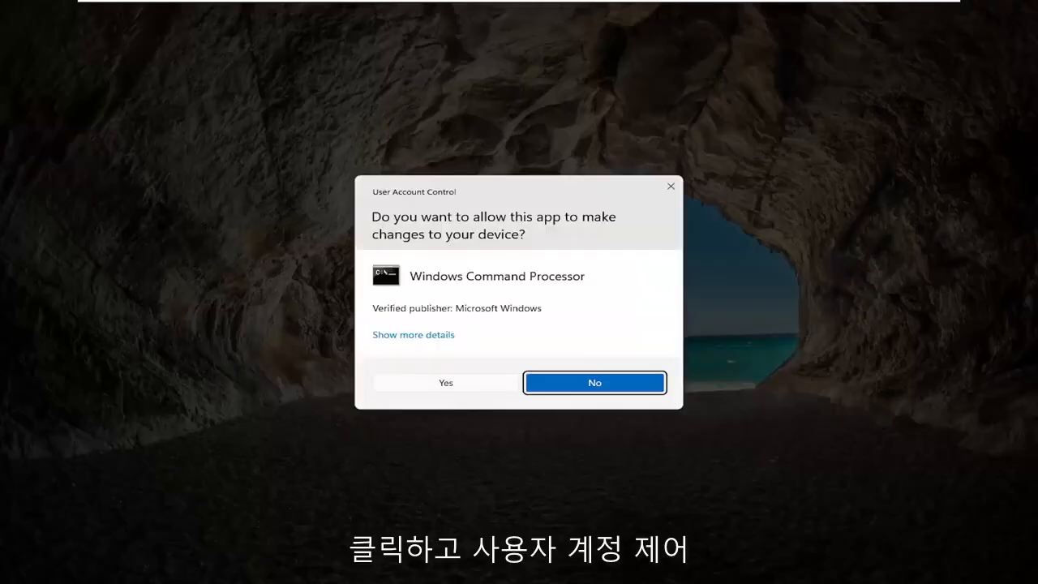
left_click(444, 383)
type("n")
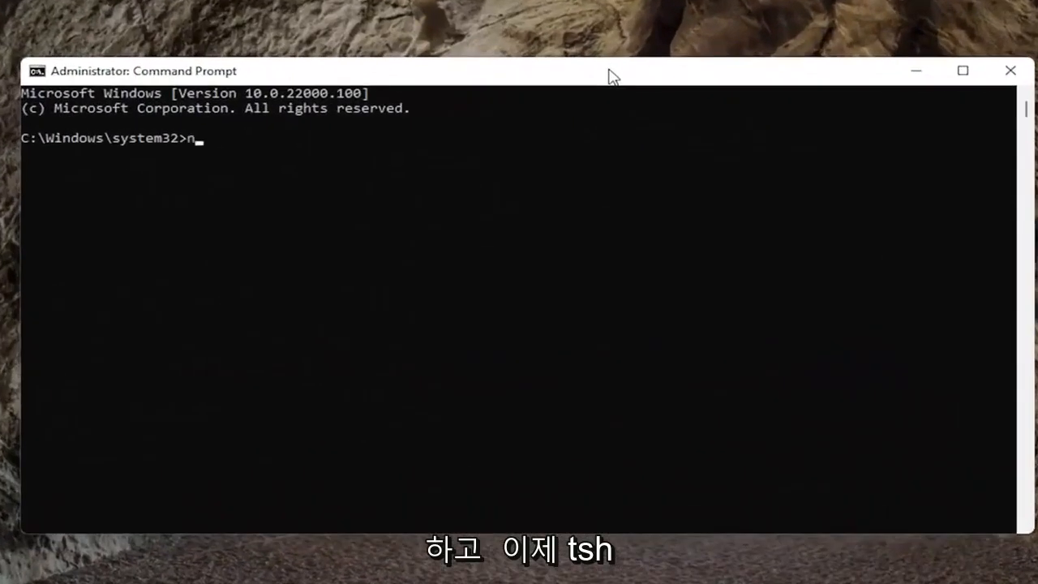
Enter the 'netsh winsock reset' command in the administrator console.
type("etsh wi")
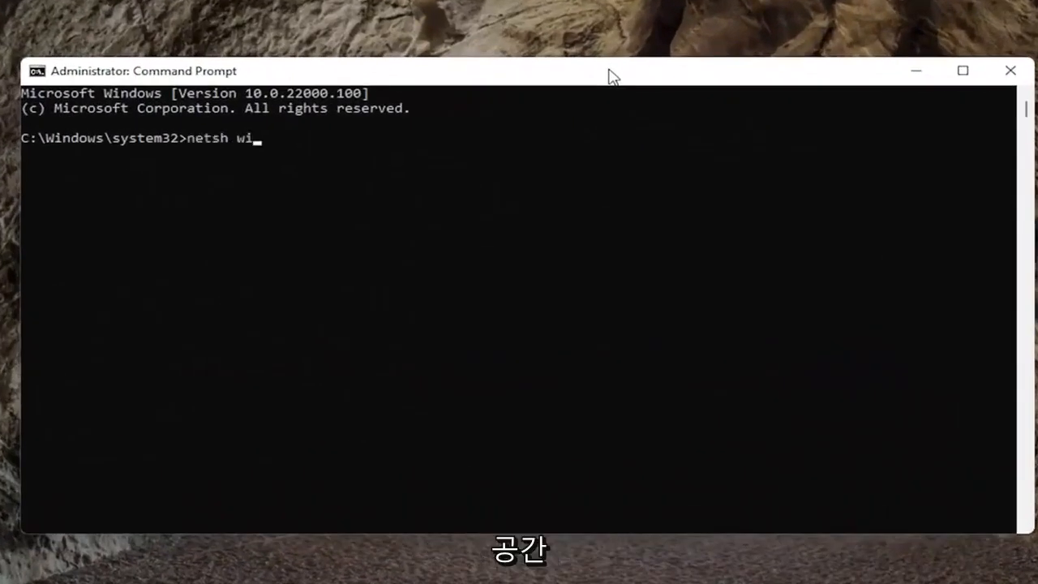
type("nso")
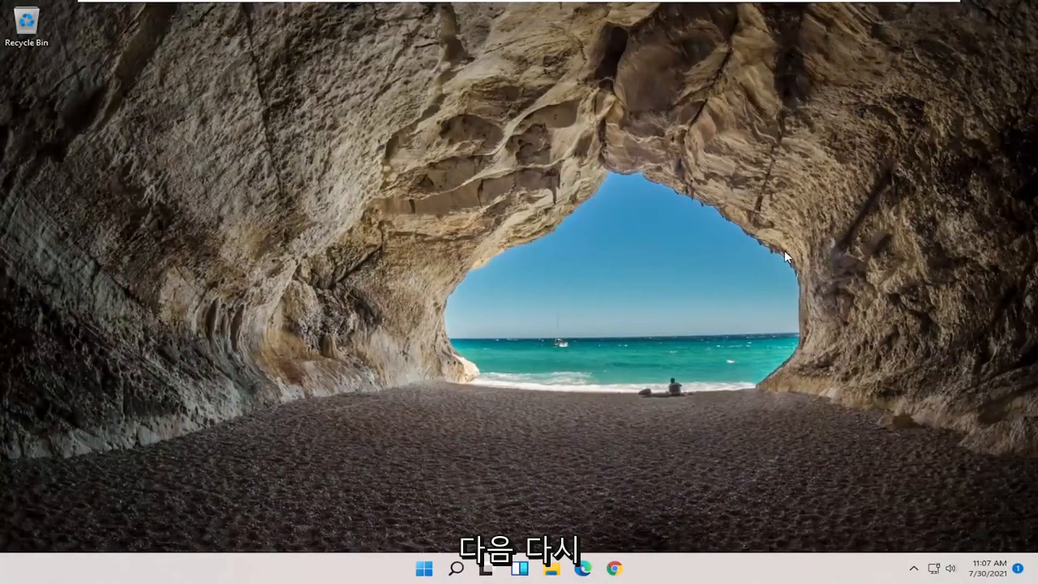
mouse_move(714, 327)
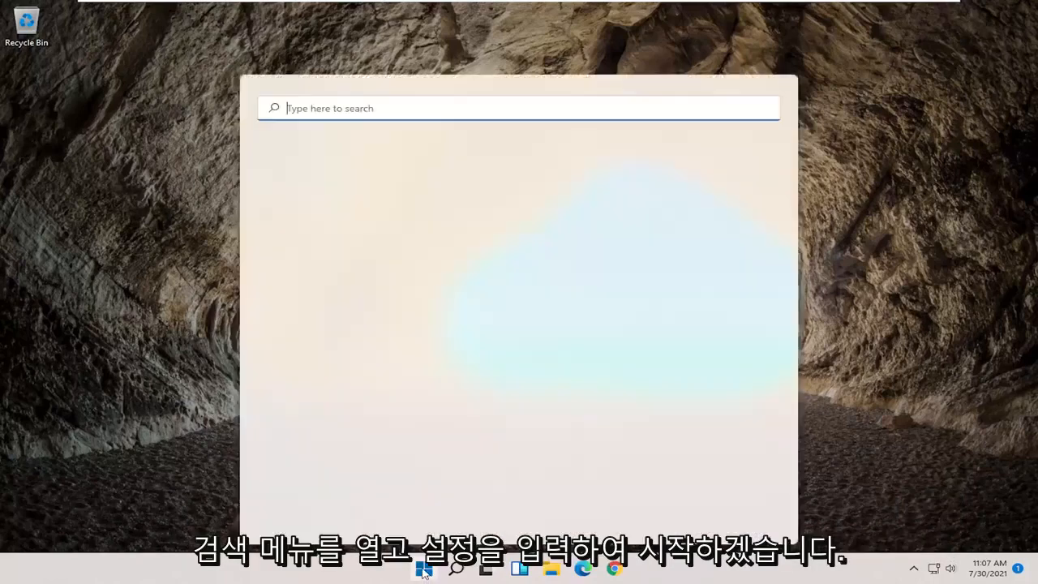
Search 'settings' and launch the Settings app from the results.
type("swe")
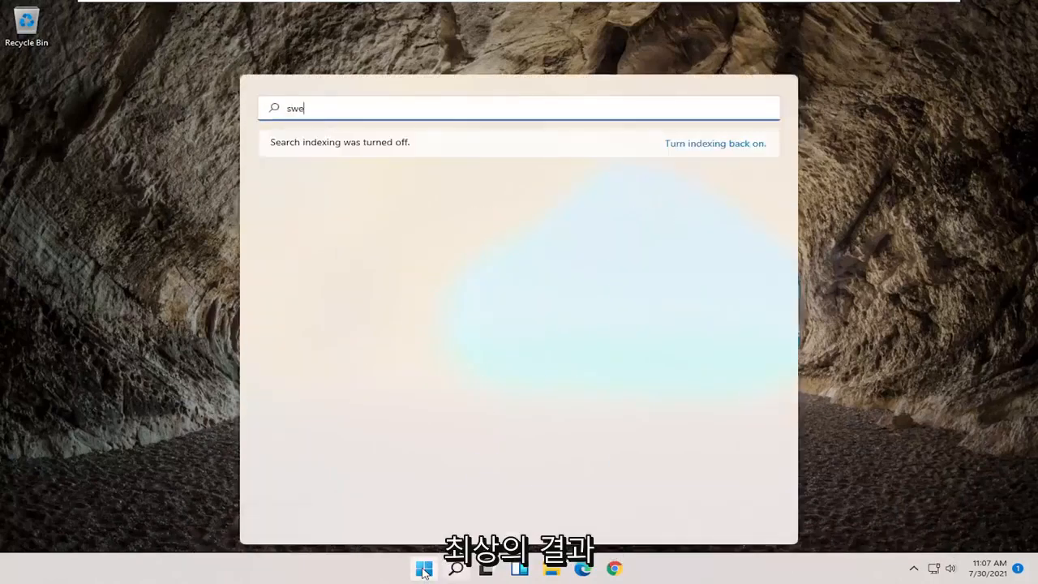
type("settings")
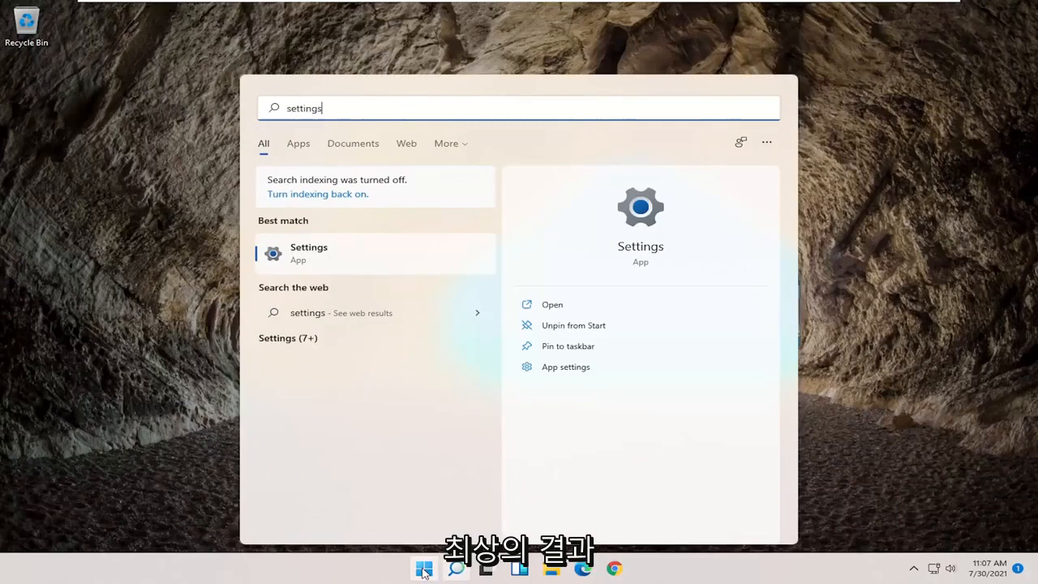
left_click(308, 253)
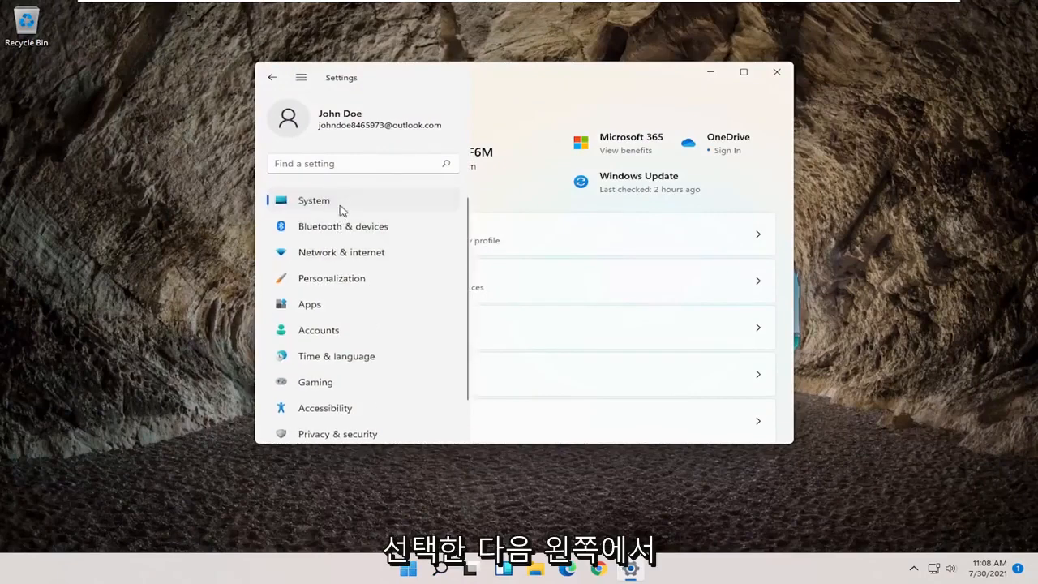
Go through Network & internet into Advanced network settings and scroll to Network reset.
left_click(341, 253)
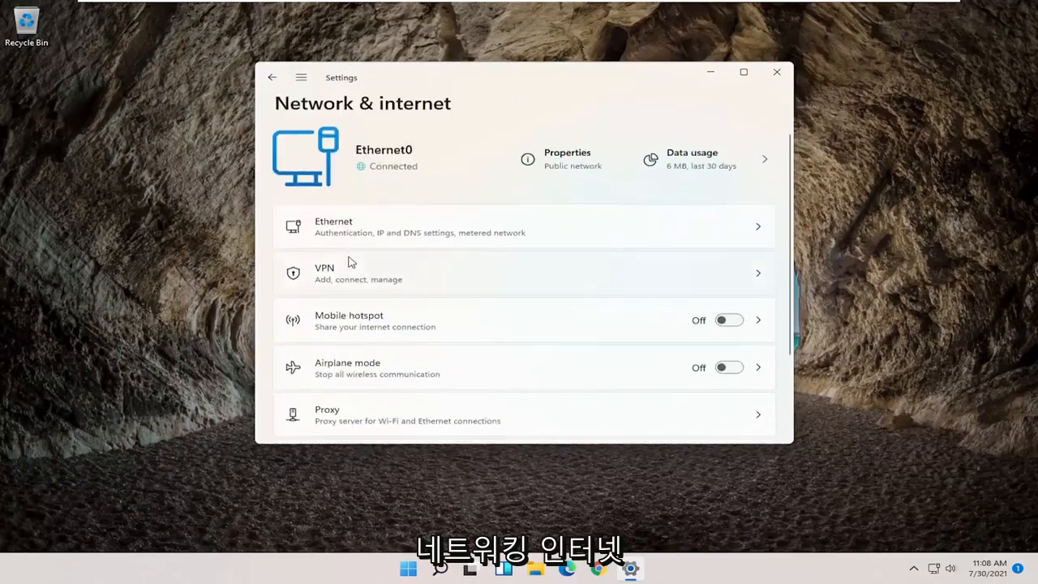
scroll("down", 3)
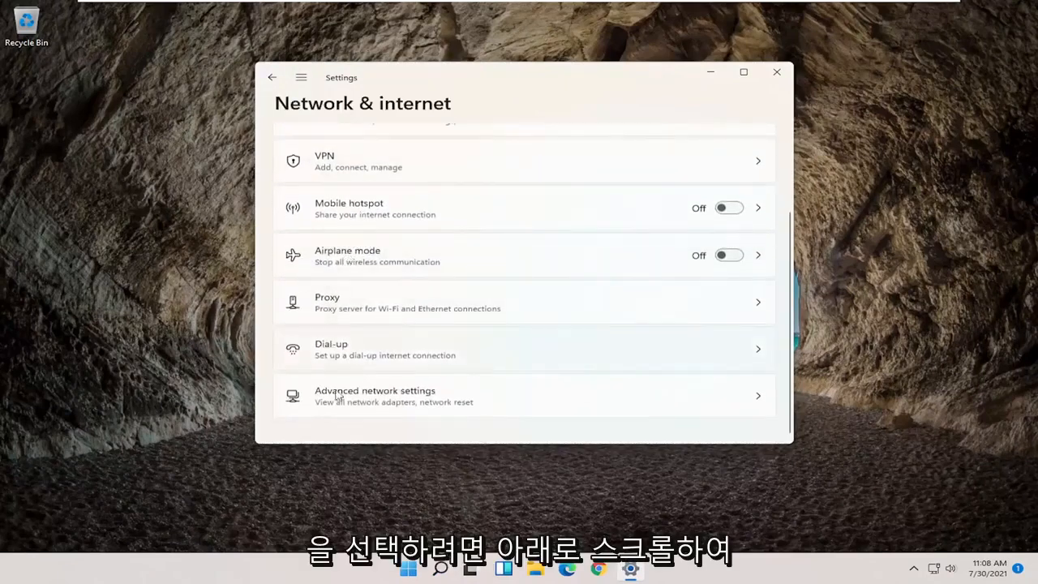
left_click(375, 395)
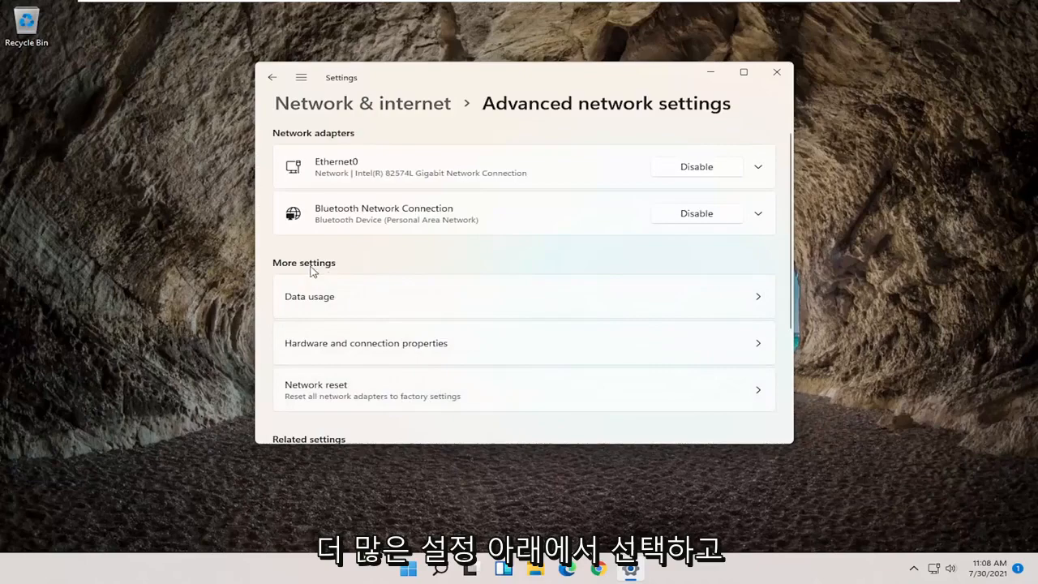
scroll("down", 3)
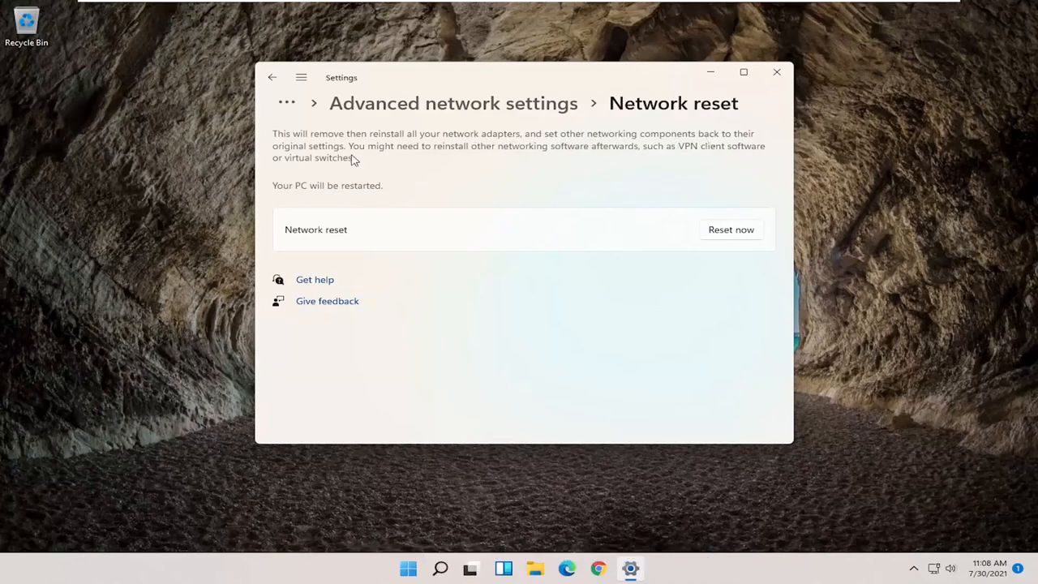
mouse_move(360, 193)
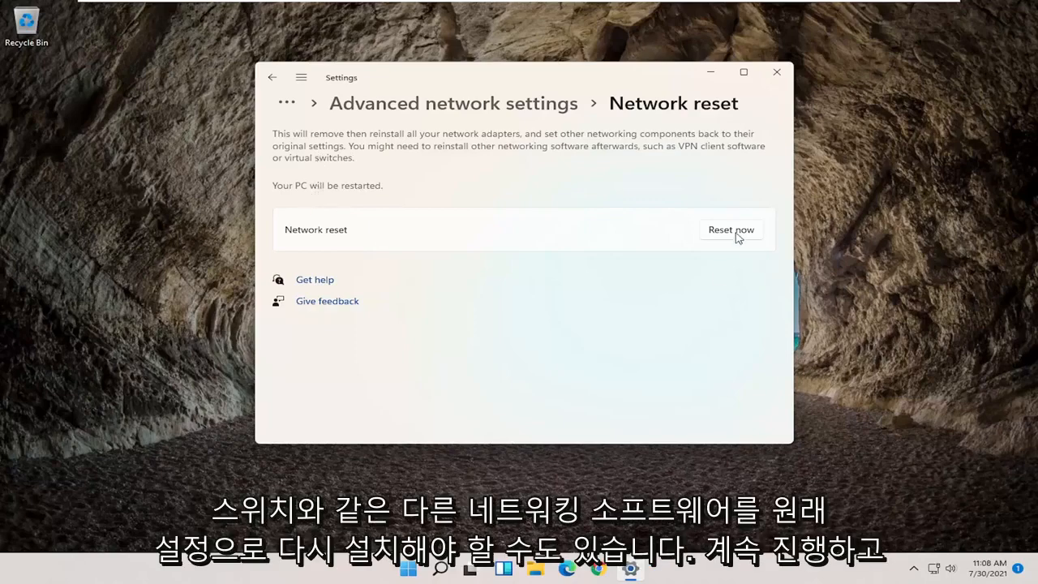
Run Reset now, confirm with Yes, and close the sign-out warning.
left_click(730, 230)
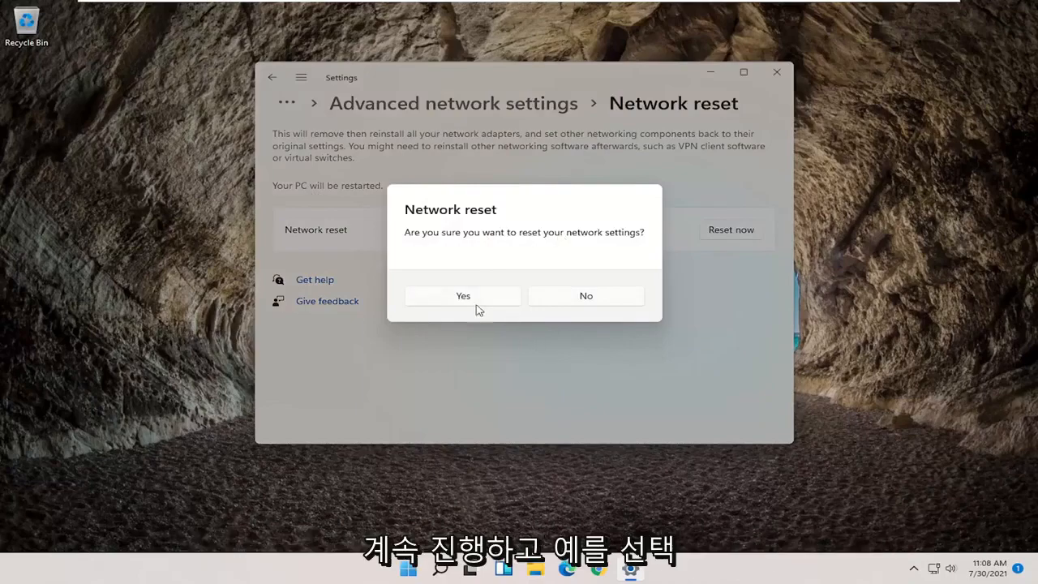
left_click(463, 295)
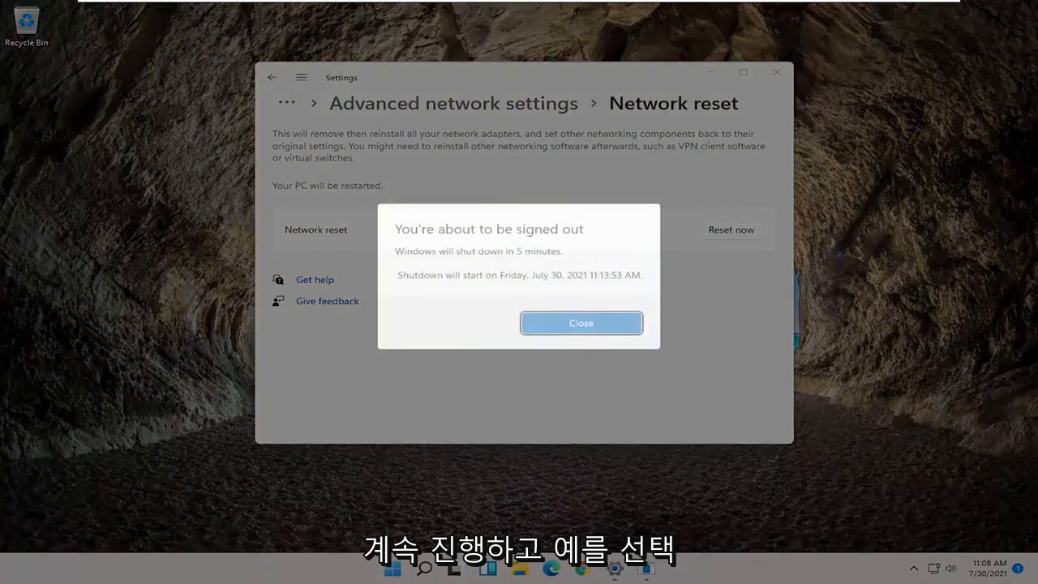
left_click(581, 322)
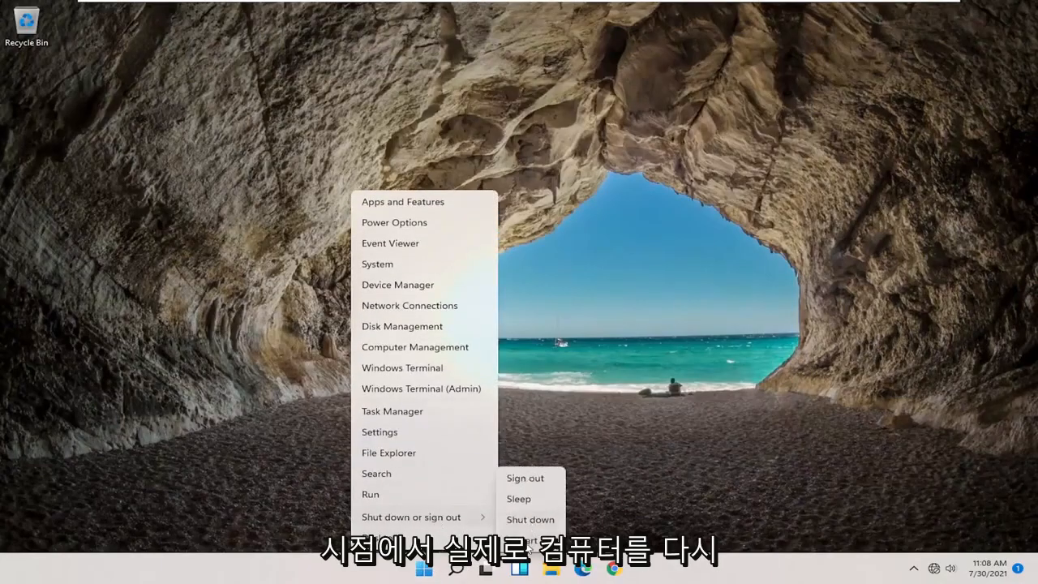
Restart the computer from the Start quick-link menu.
left_click(525, 477)
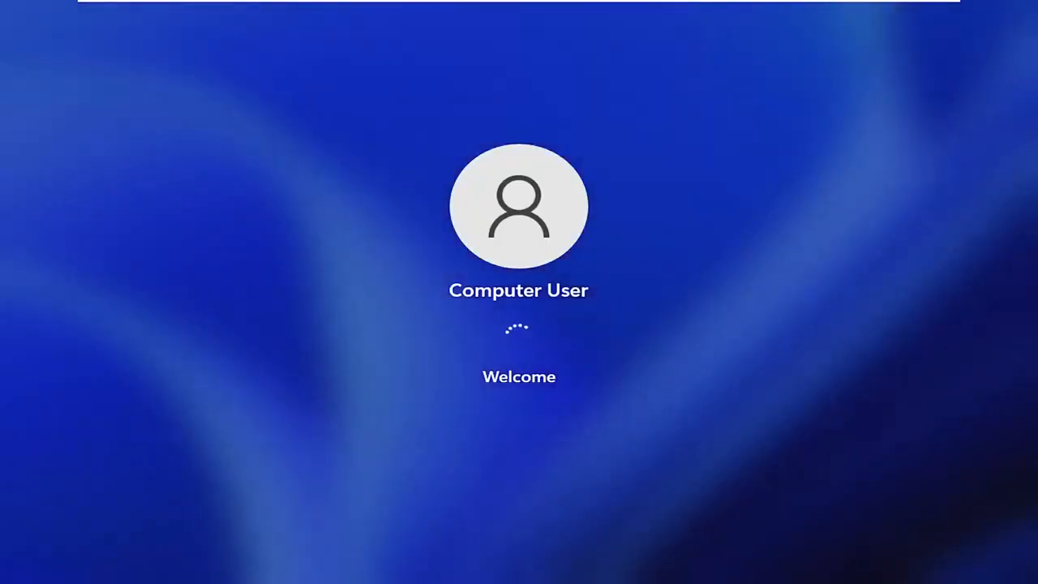